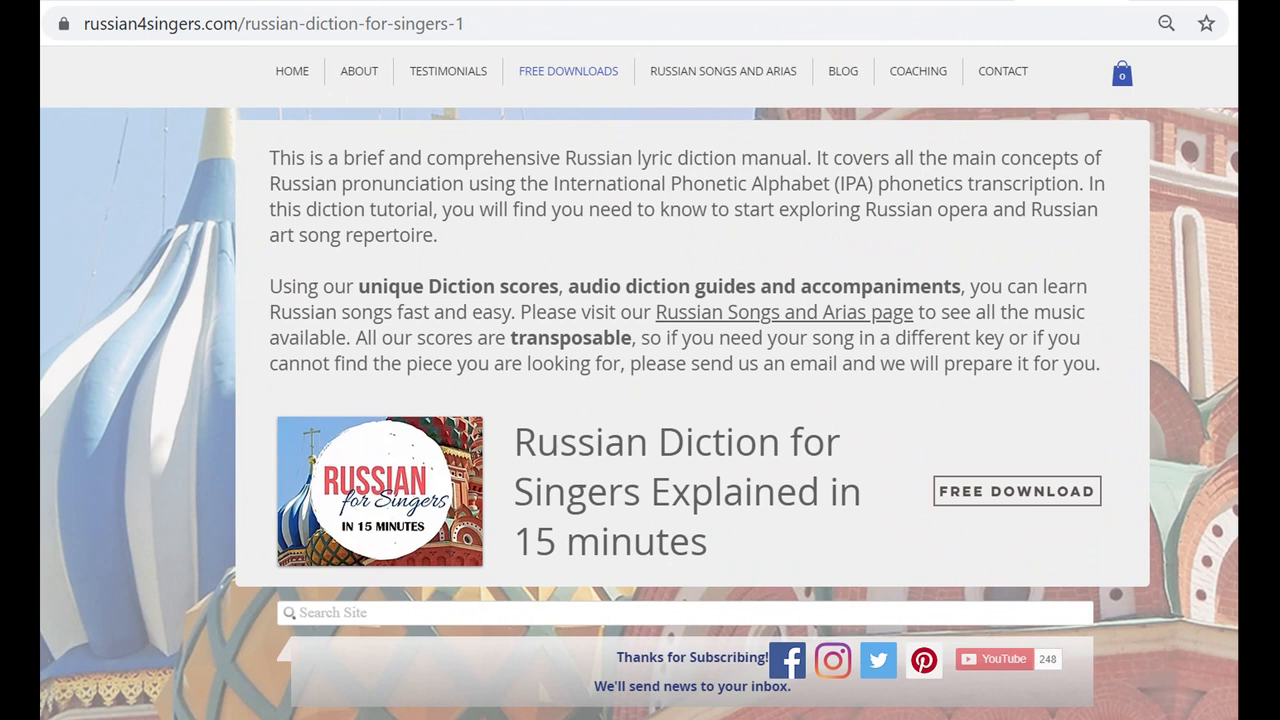
Start playback of the aria from measure 1, 'Holy Father, my name is Ioanna'.
click(1016, 490)
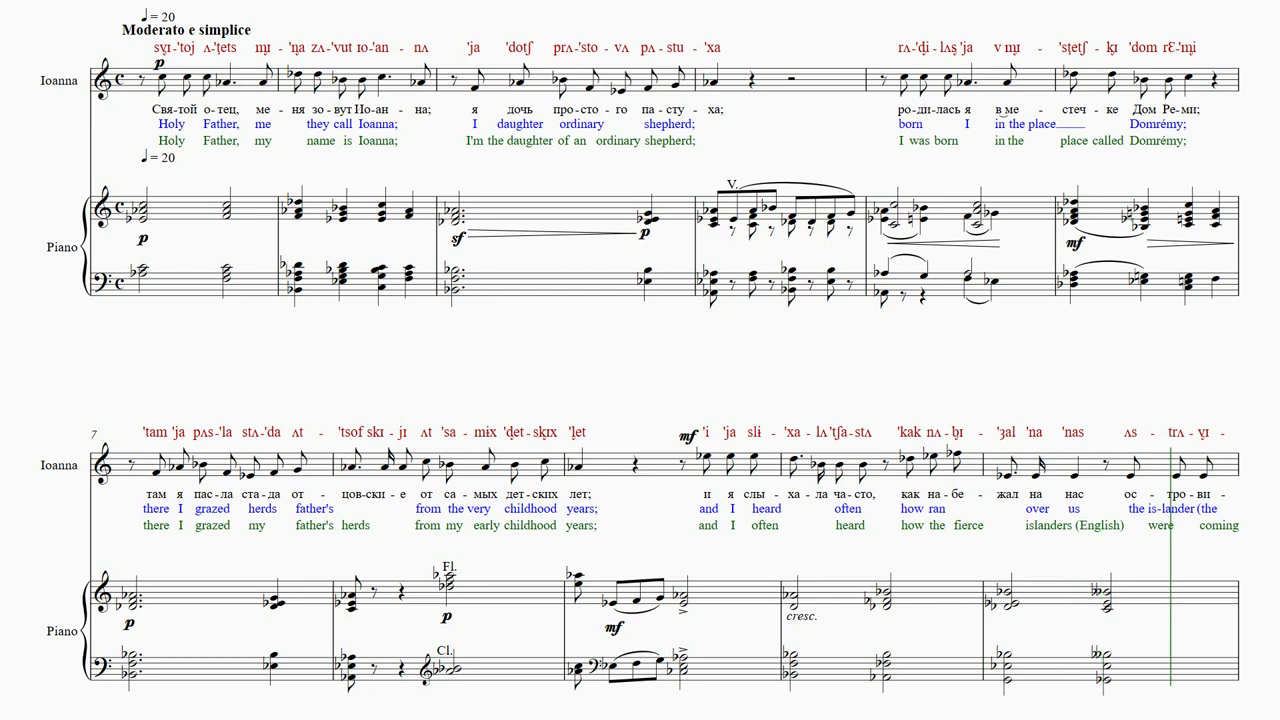
Scroll the score down to follow the prayer passage toward measure 17.
scroll(down, 3)
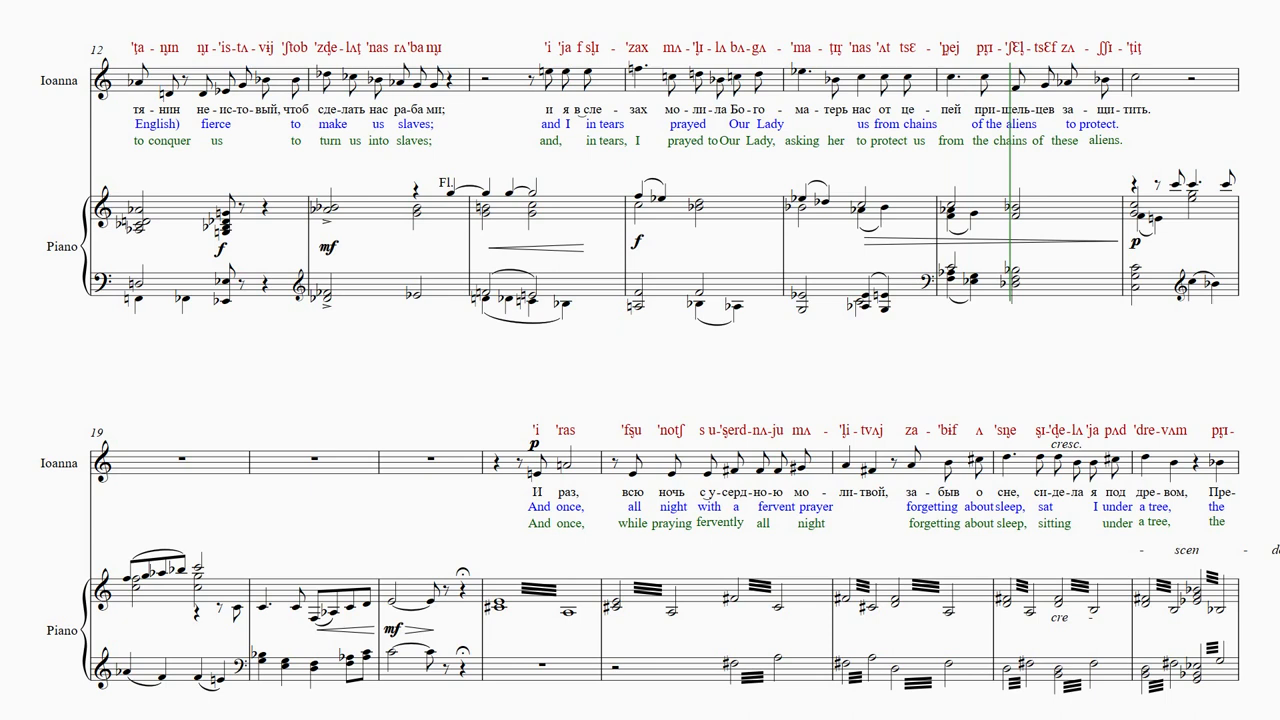
Scroll down to follow playback through the measure-27 shepherd-girl passage.
scroll(down, 3)
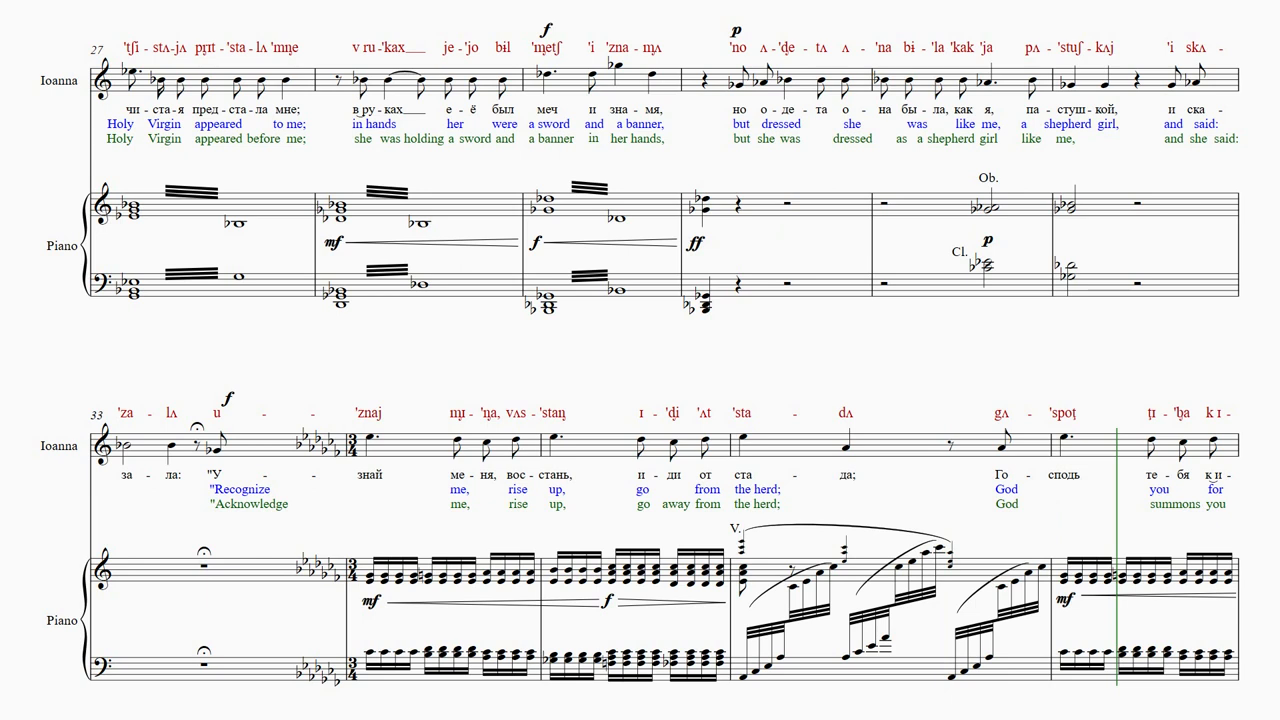
Scroll down to keep the 'Take my Holy banner' passage and measure 63 in view.
scroll(down, 3)
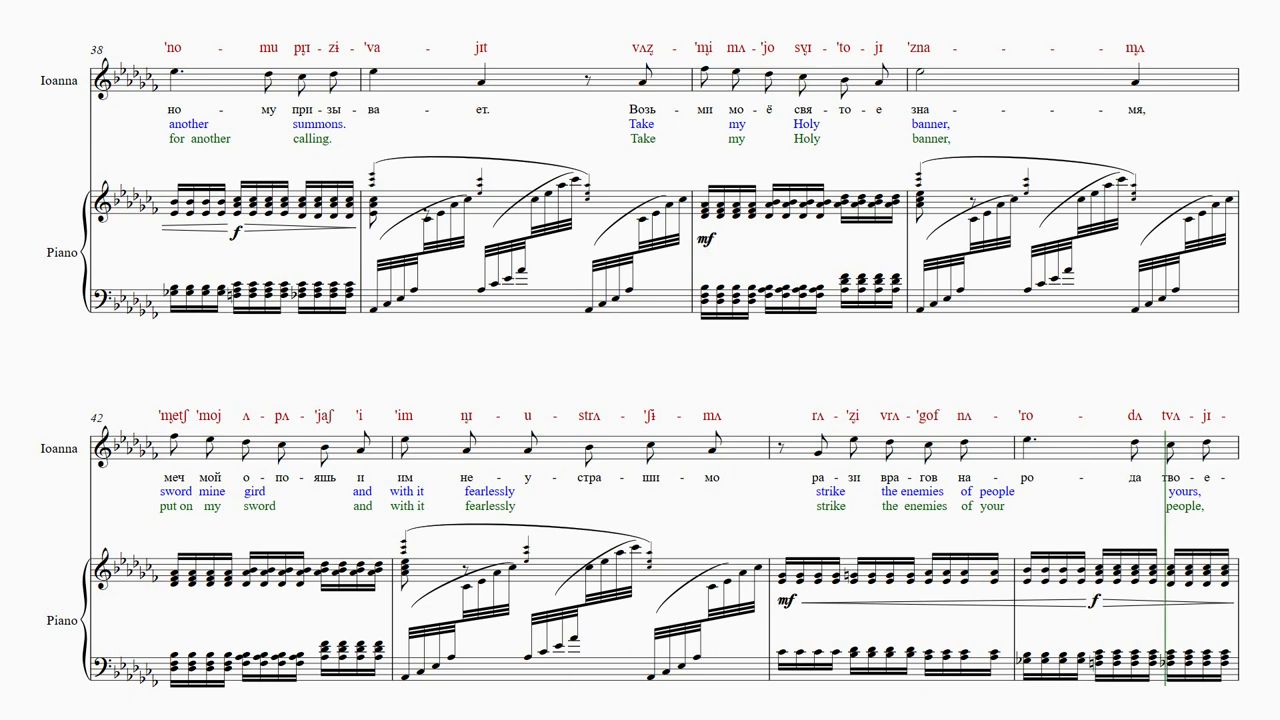
scroll(down, 3)
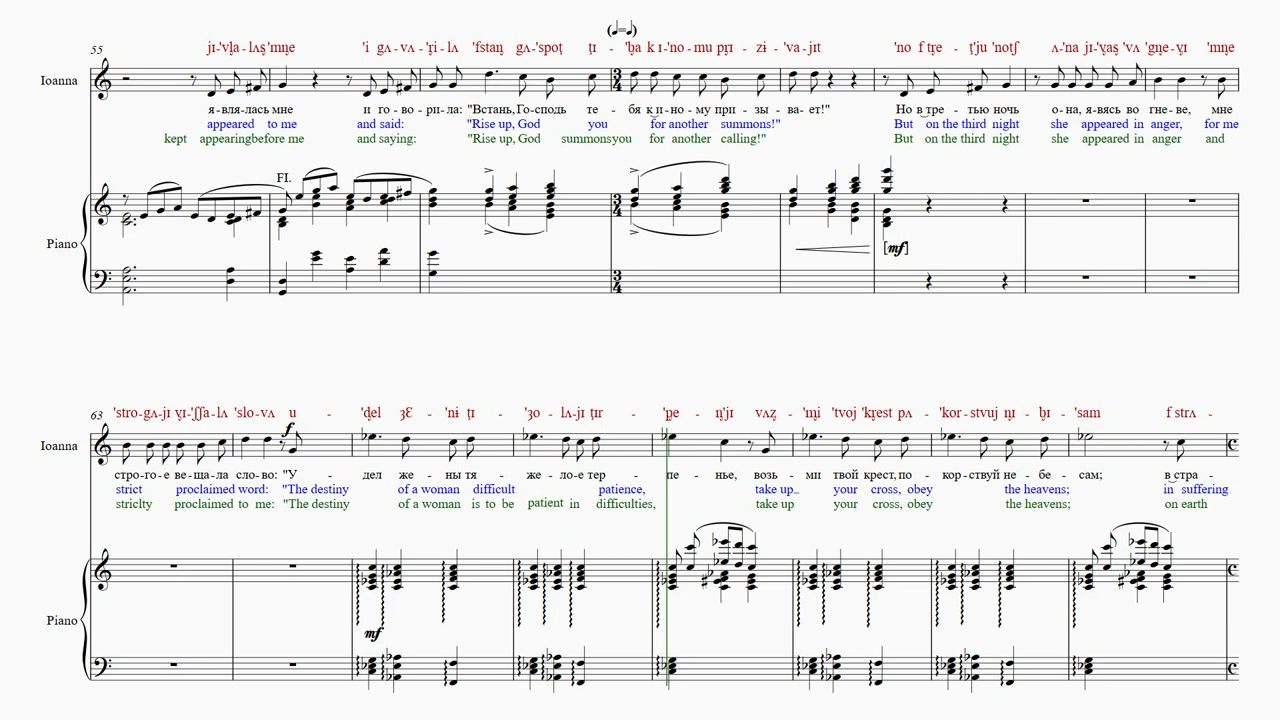
Scroll down to follow playback to the systems near measure 71.
scroll(down, 3)
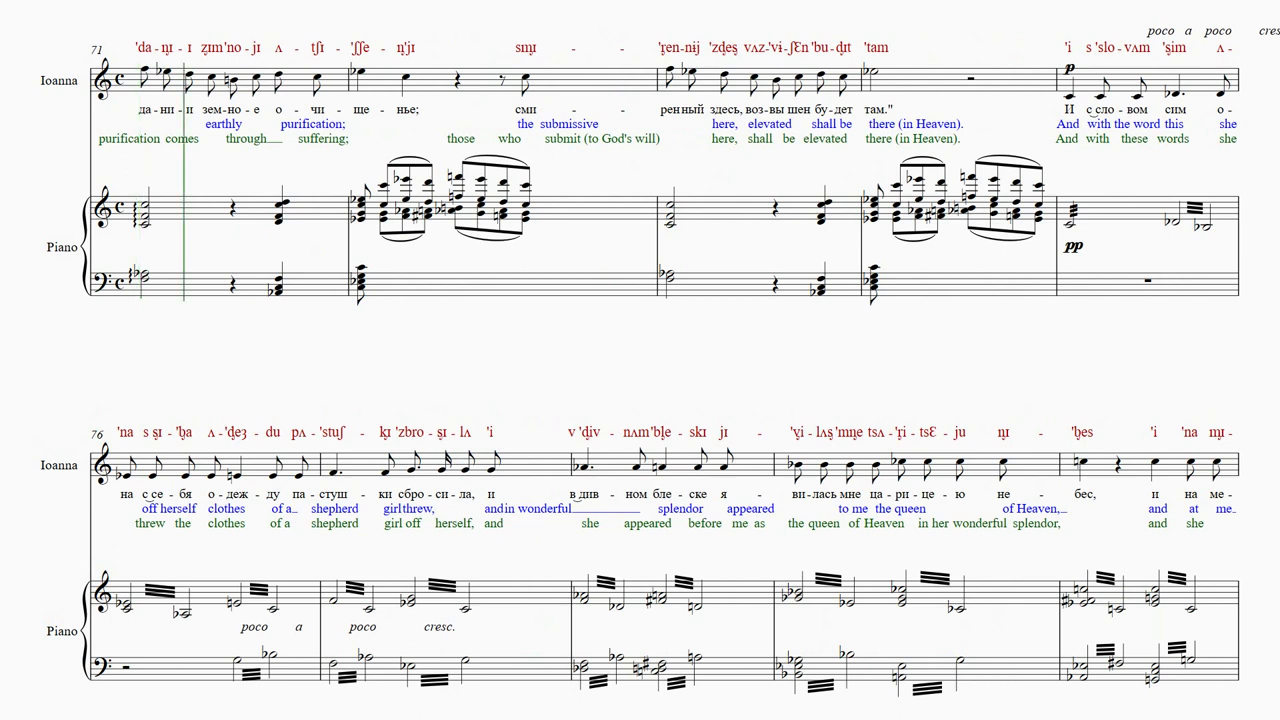